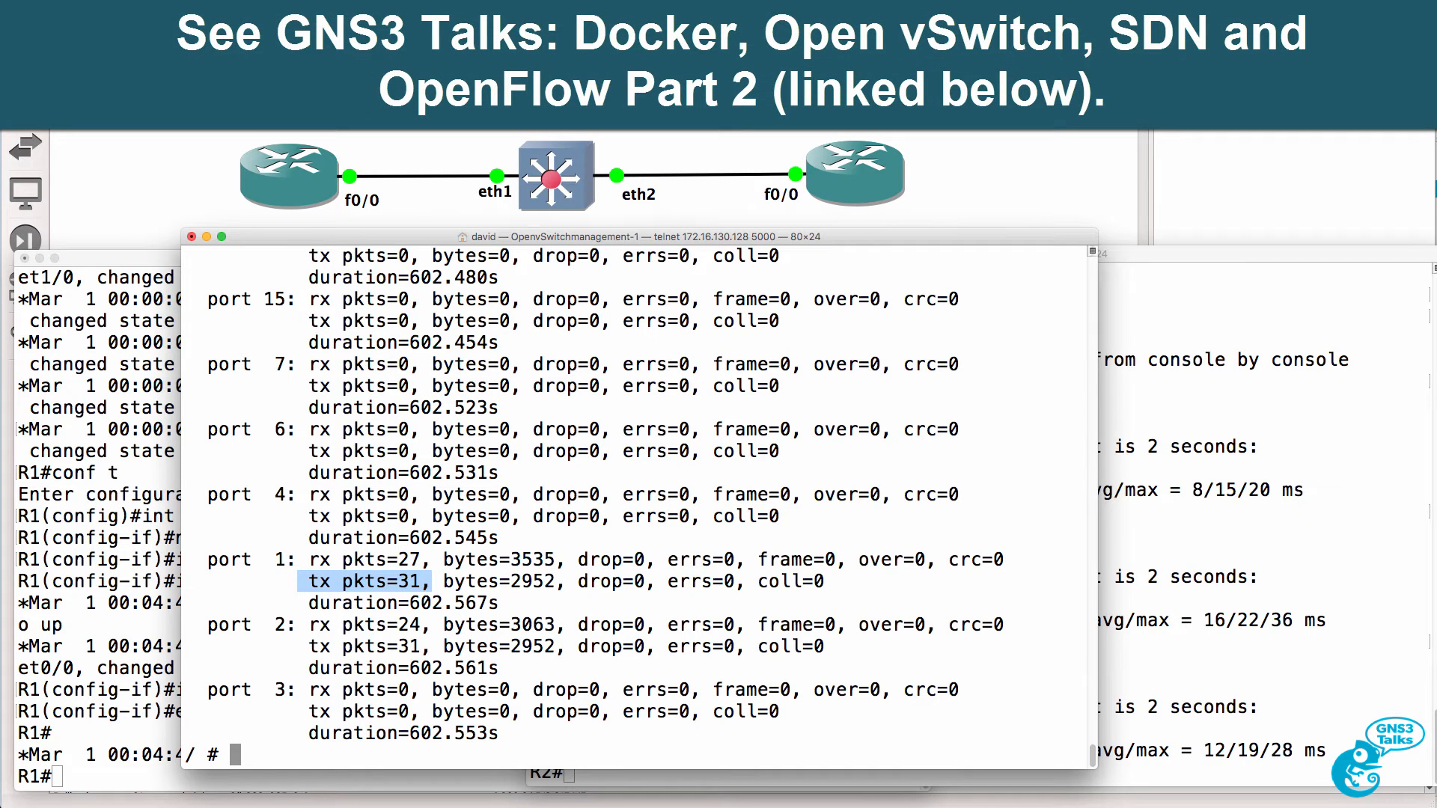
# Dump the OpenFlow 1.3 flows of br0 with ovs-ofctl in the switch console.
pyautogui.write('ovs-ofctl -O OpenFlow13 dump-flows br0')
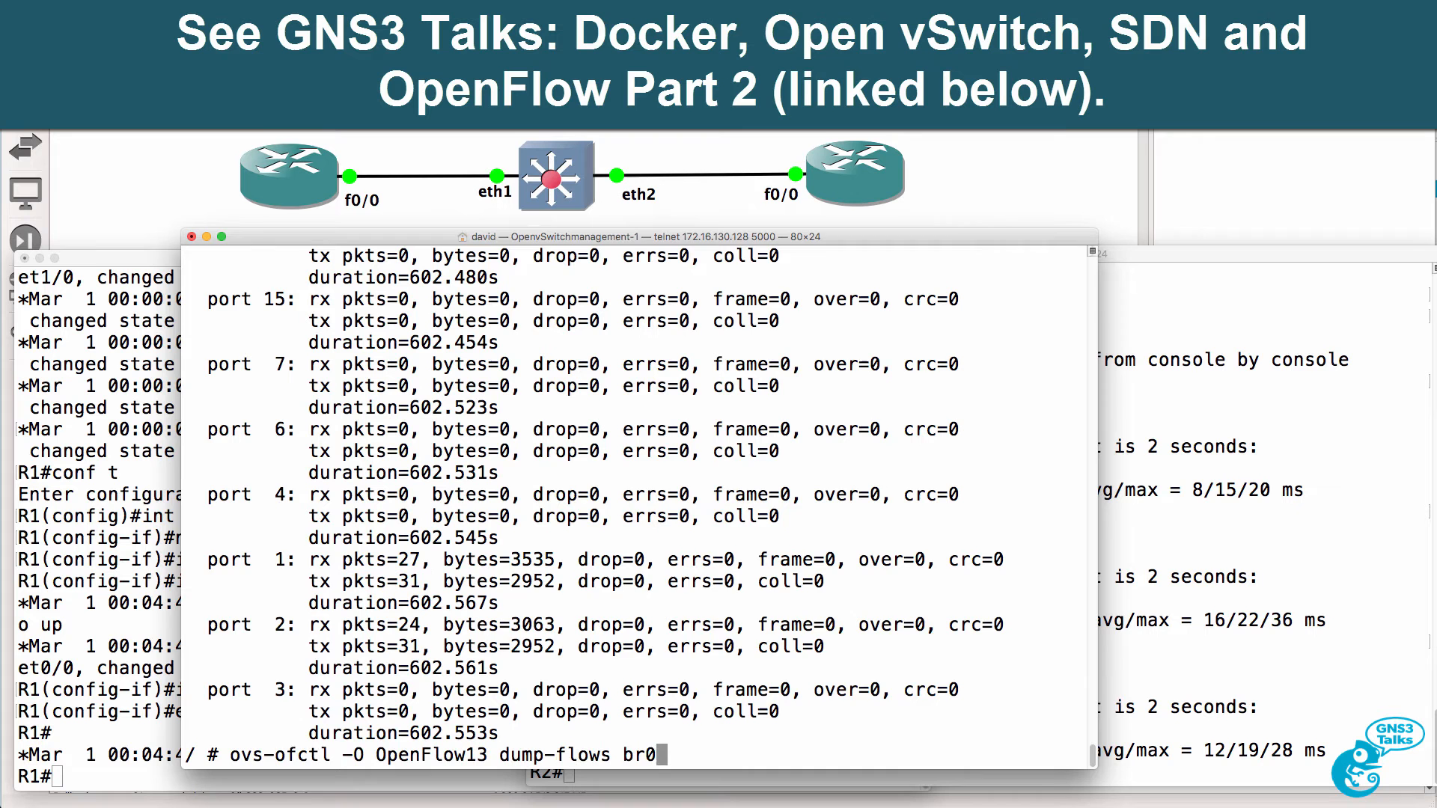
pyautogui.press('Return')
pyautogui.write('c')
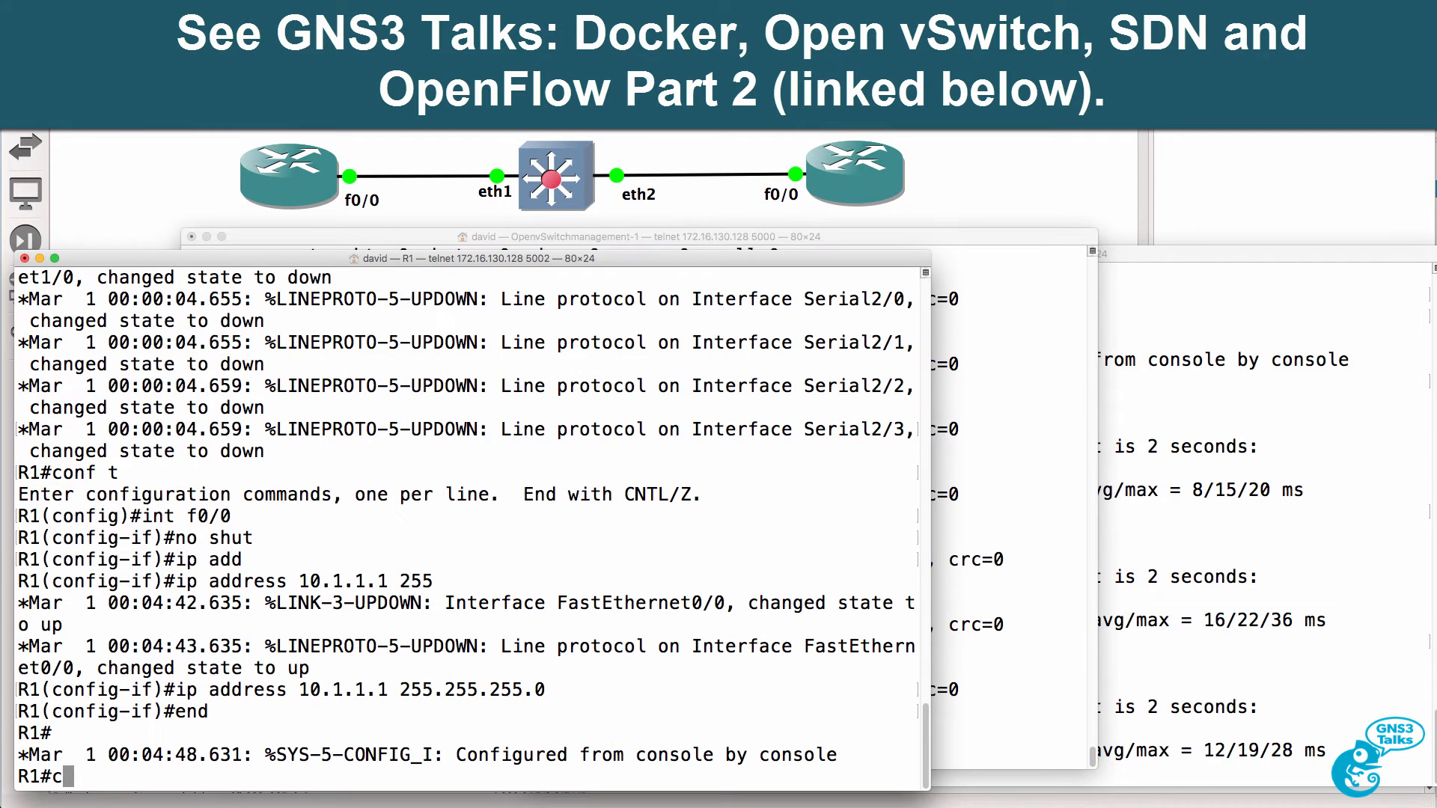
# Ping 10.1.1.2 from the R1 console.
pyautogui.write('ping 10.1.1.2')
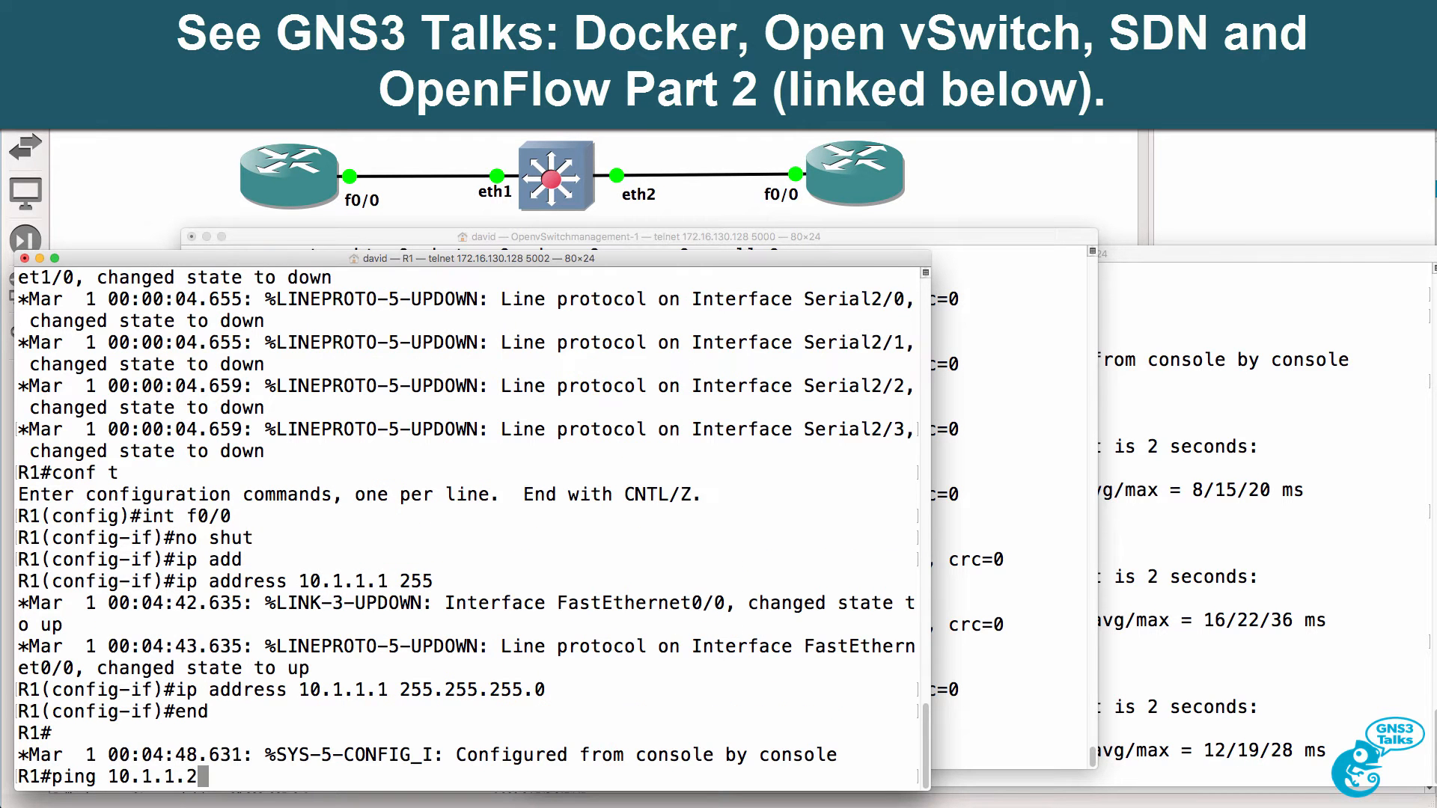
pyautogui.press('Return')
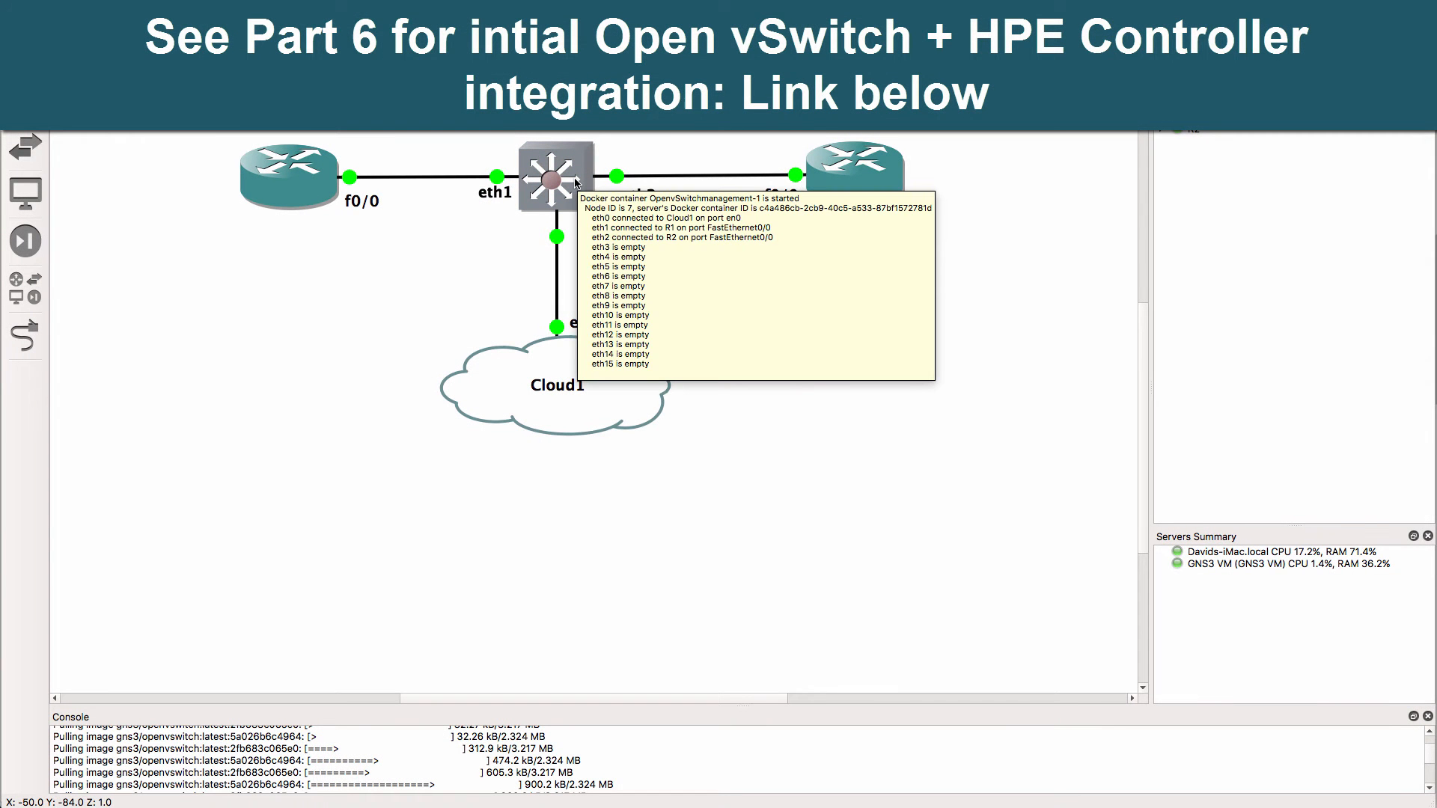
pyautogui.moveTo(843, 216)
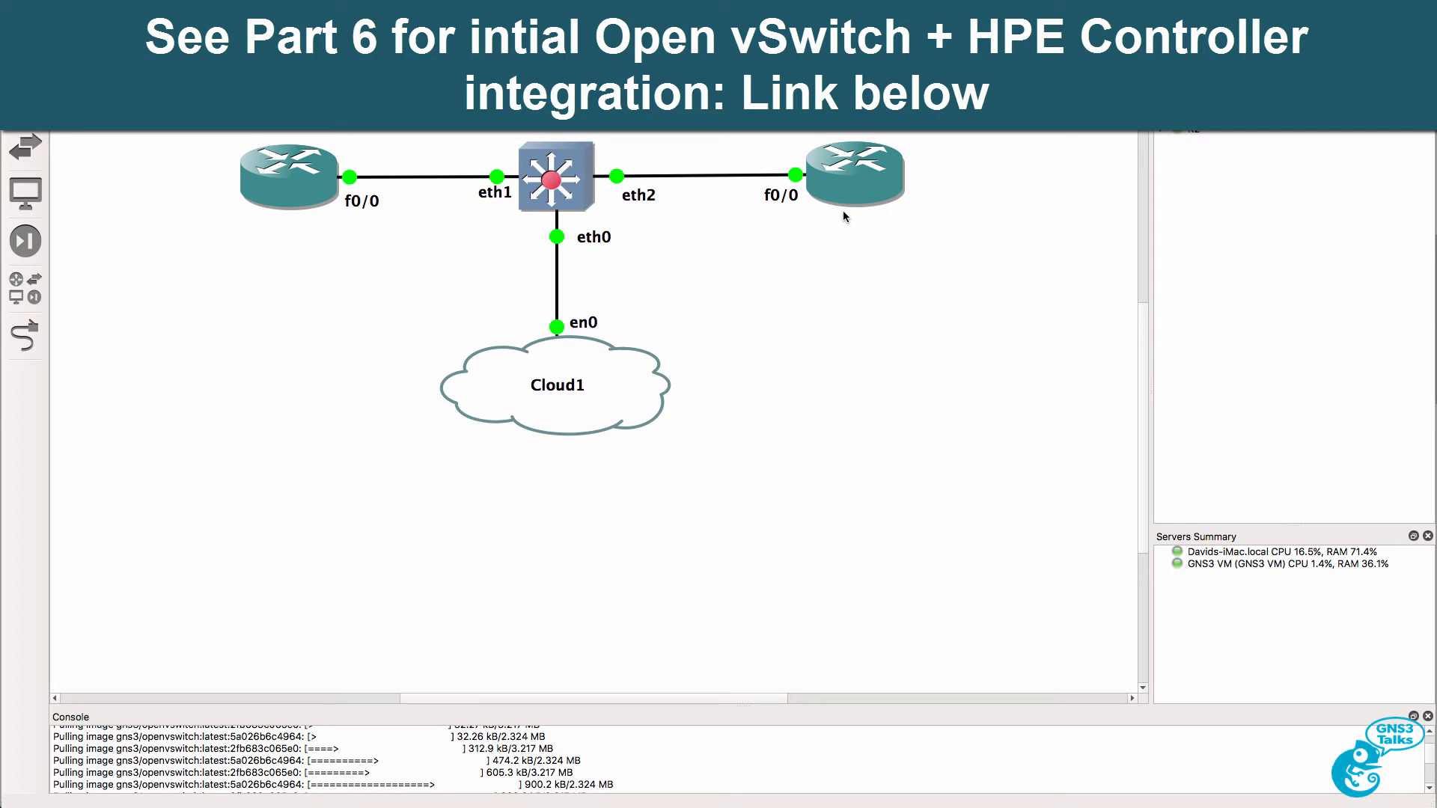
pyautogui.moveTo(353, 235)
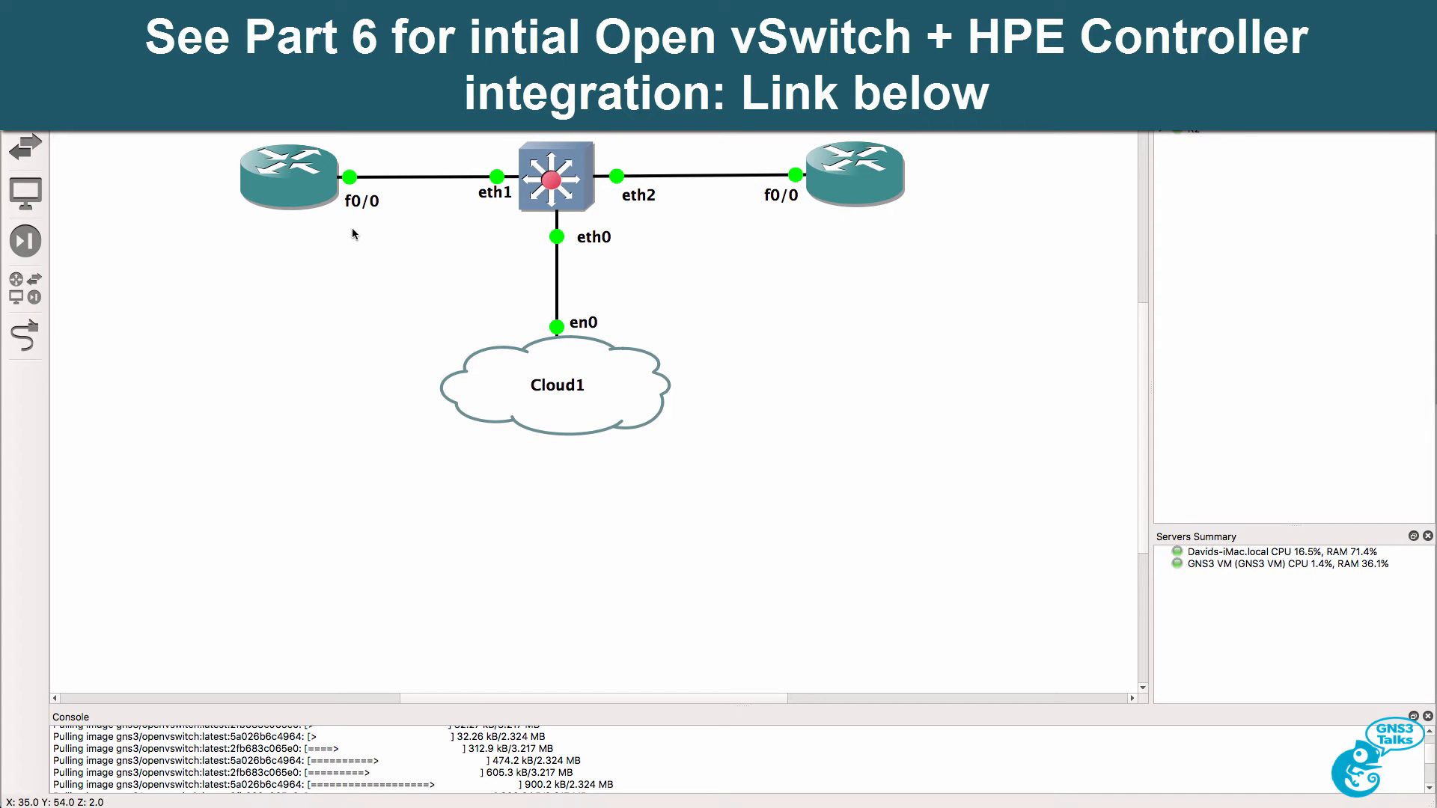
pyautogui.moveTo(838, 220)
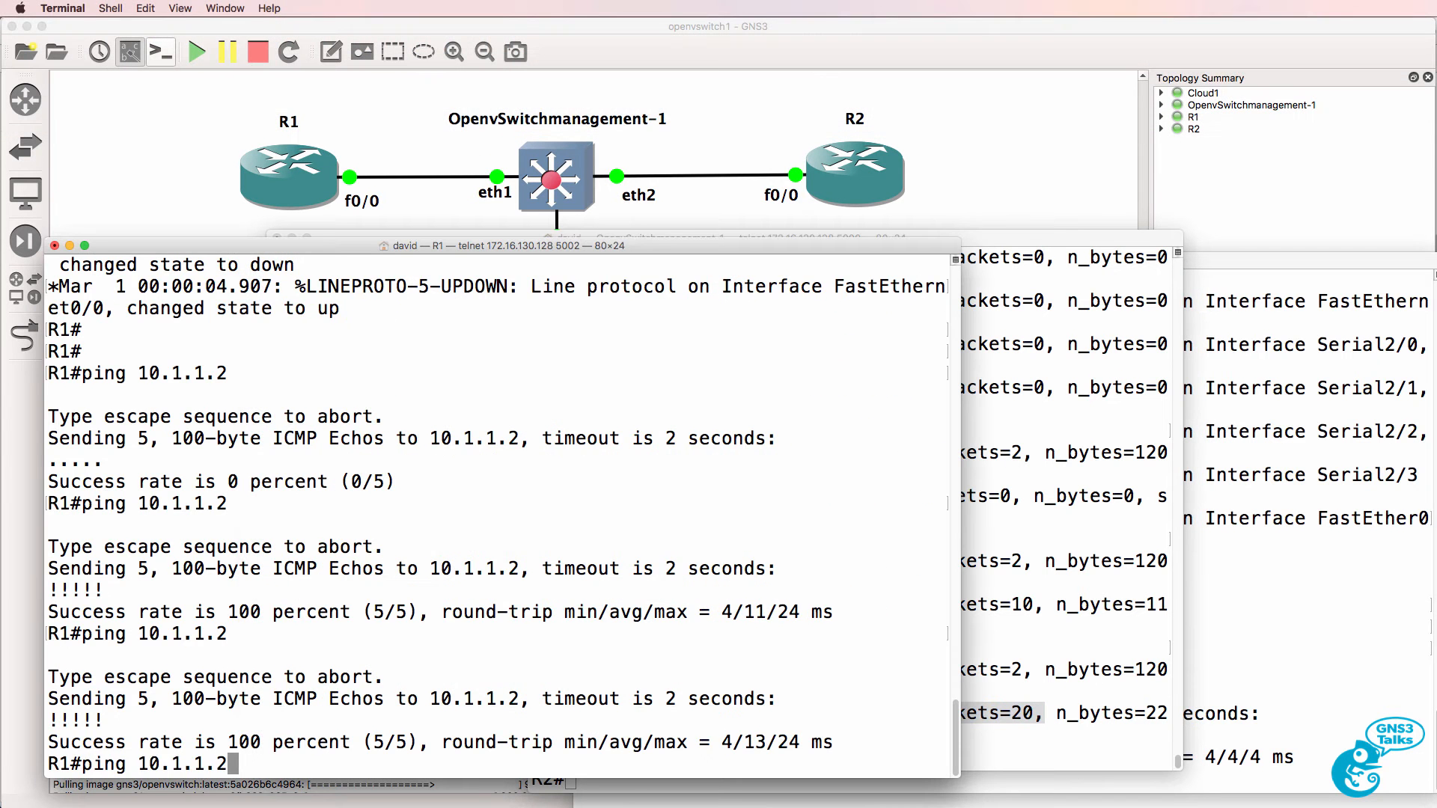
# Ping 10.1.1.2 again from R1 and highlight the priority-1000 ICMP flow's packet count.
pyautogui.press('enter')
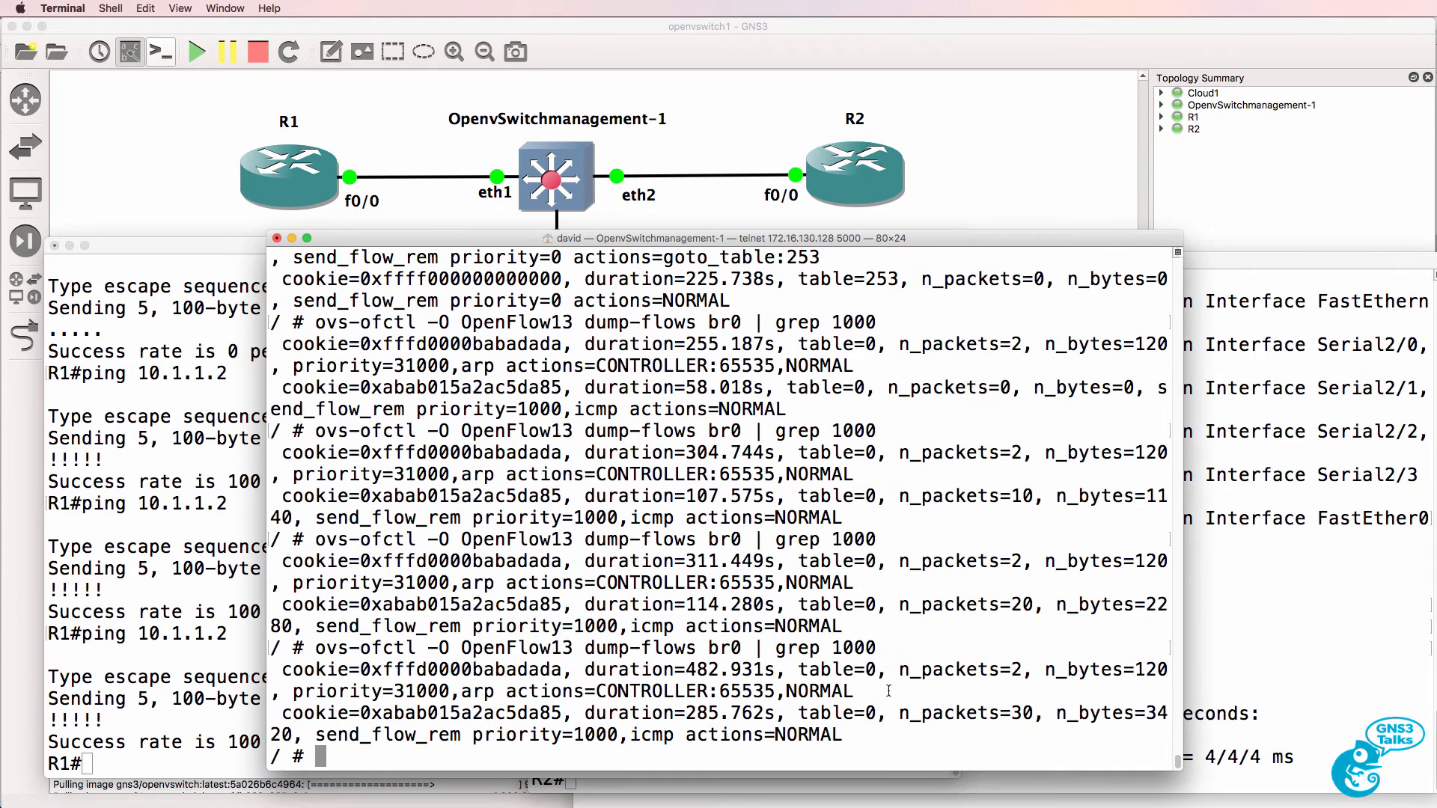
pyautogui.moveTo(281, 712); pyautogui.dragTo(839, 733)
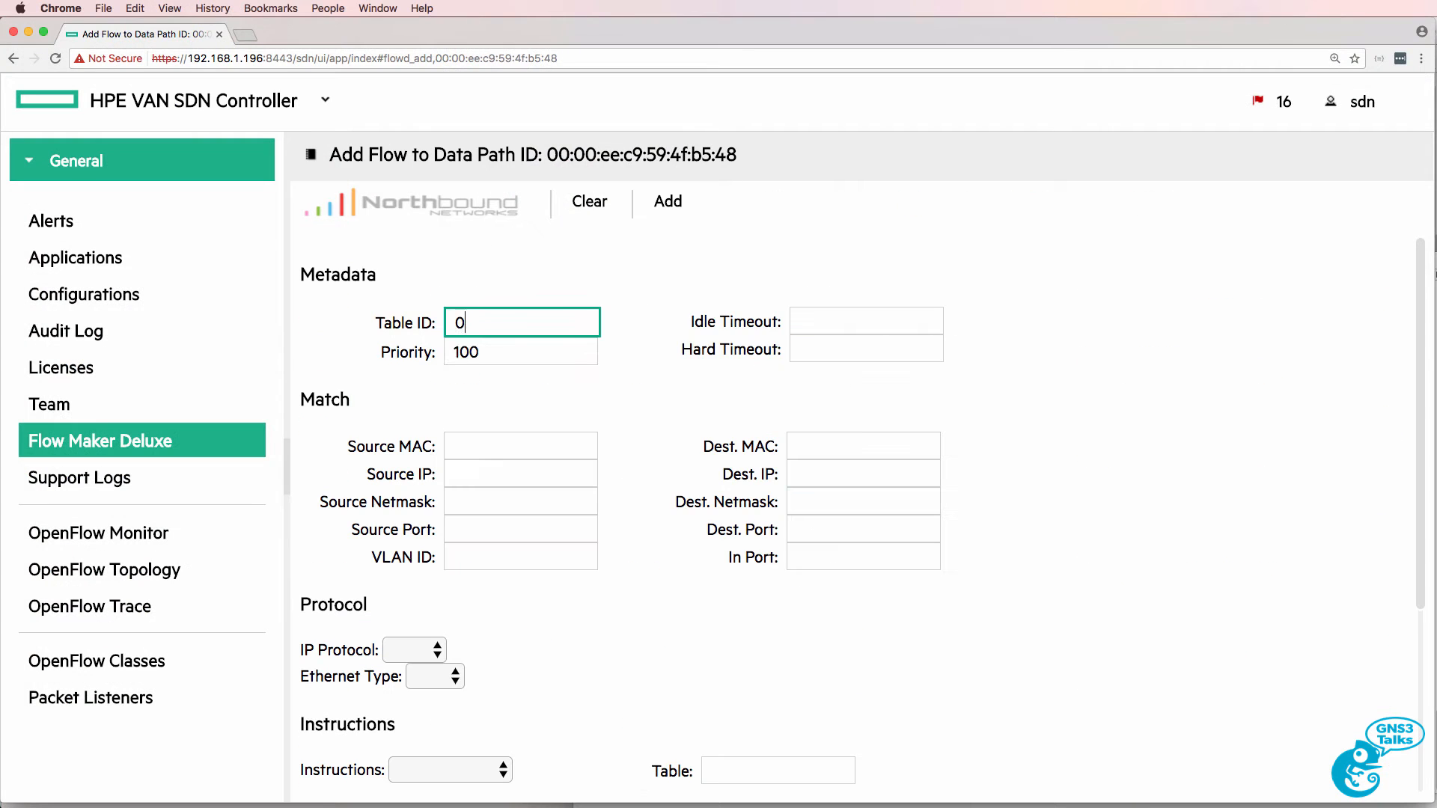
# Define a table-0, priority-5000 flow matching IPv4 ICMP with no actions in Flow Maker Deluxe.
pyautogui.write('600')
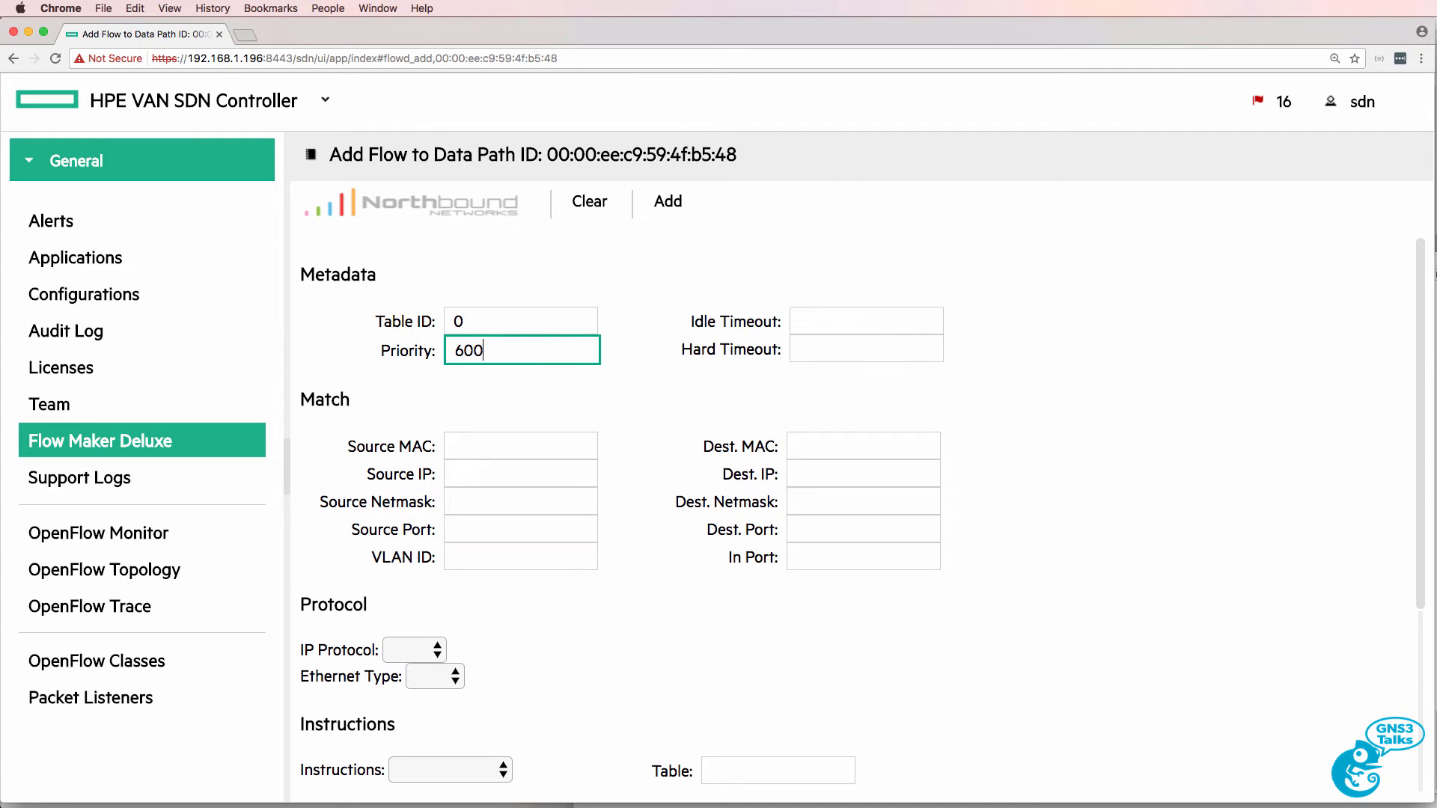
pyautogui.click(863, 322)
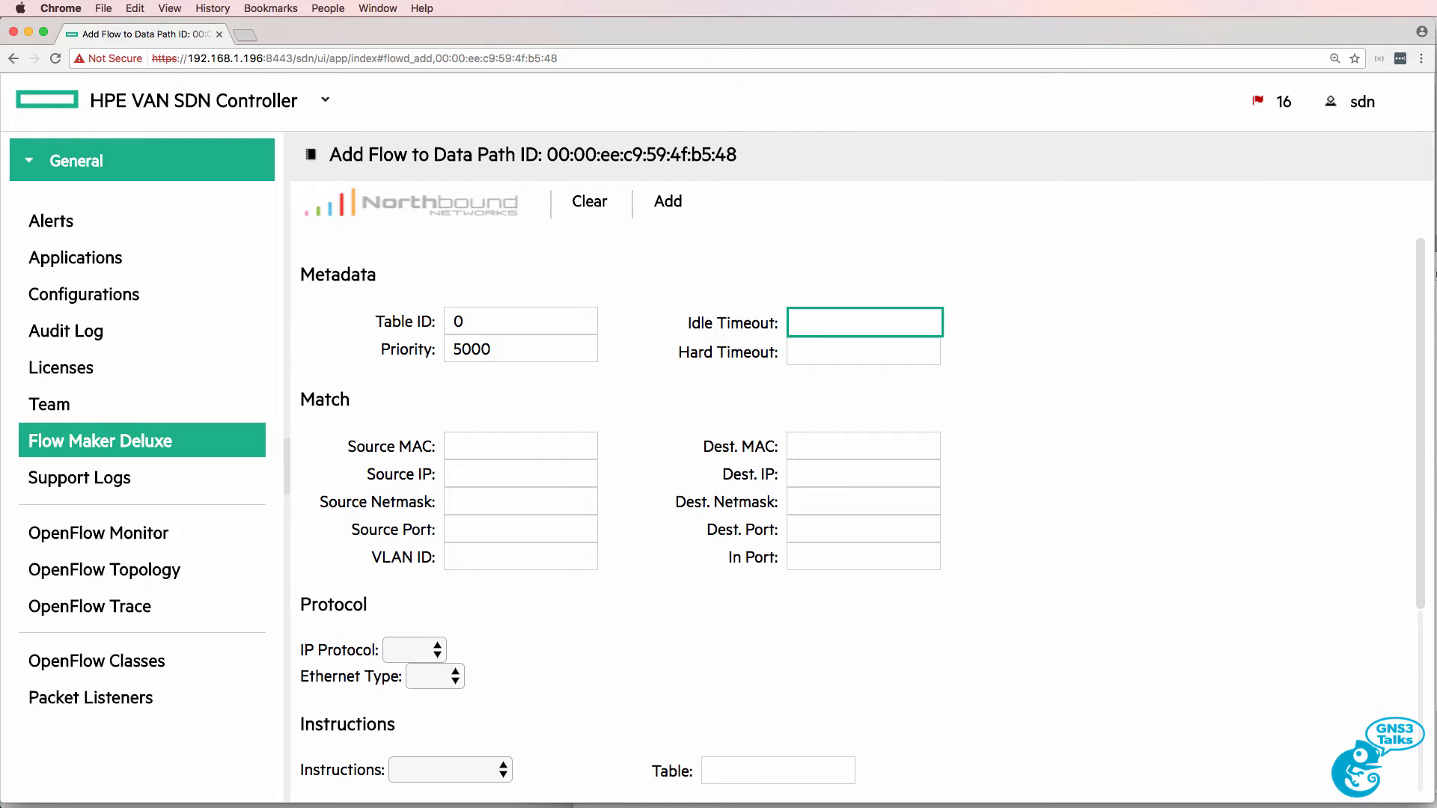
pyautogui.click(434, 675)
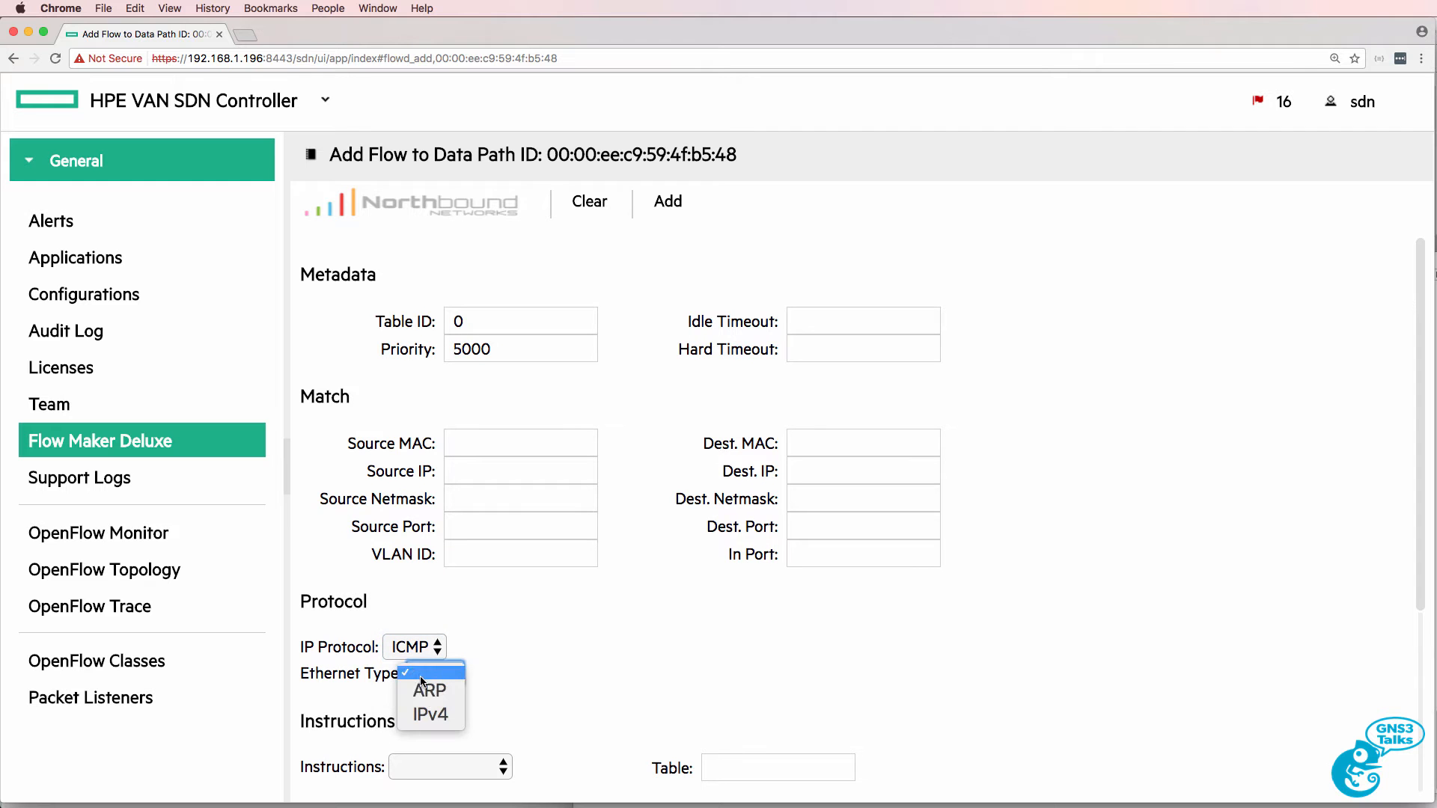
pyautogui.click(430, 714)
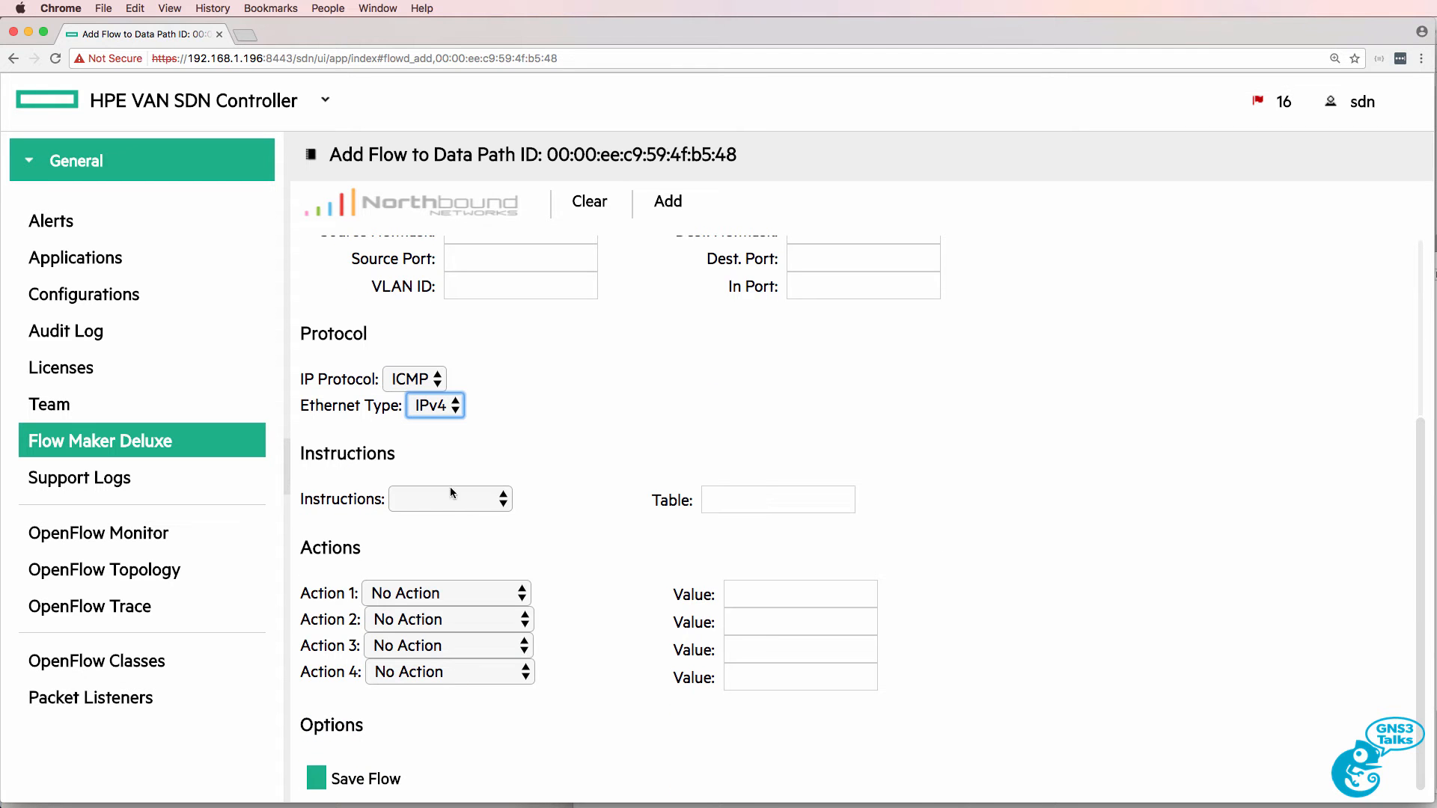
pyautogui.click(449, 498)
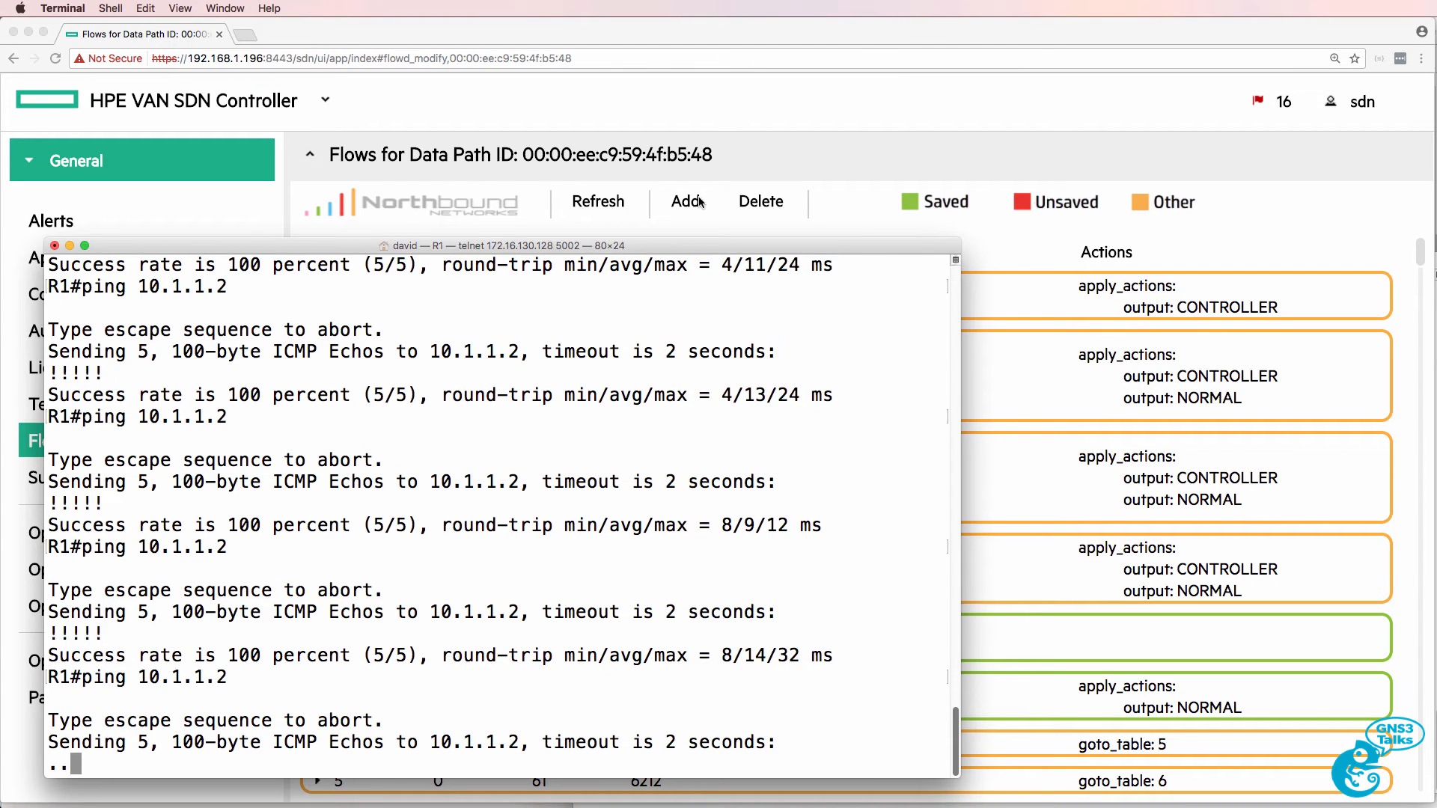
# Start adding another flow on the controller's flow page.
pyautogui.click(687, 202)
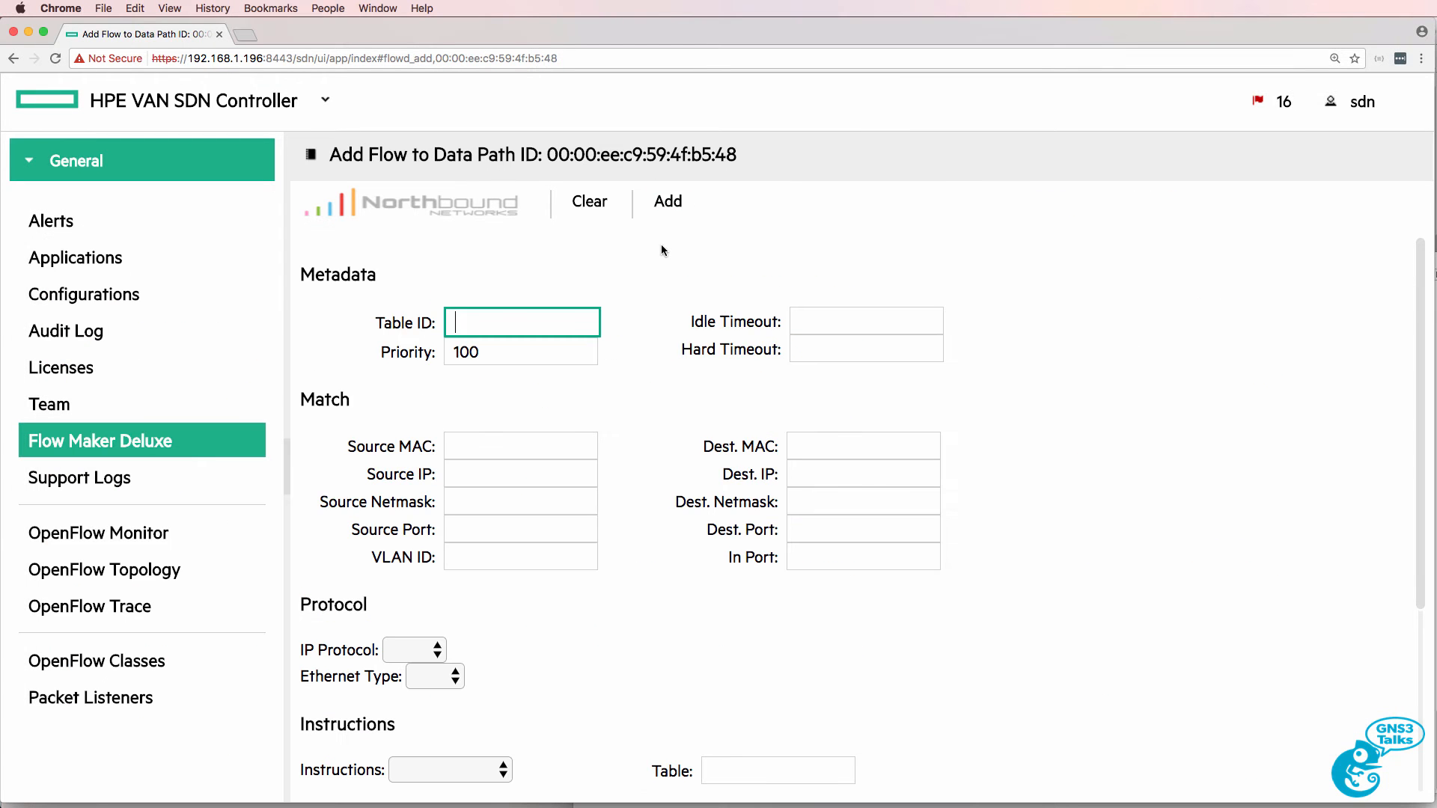
# Add a saved table-0, priority-5000 IPv4 TCP flow that outputs to Normal.
pyautogui.write('500')
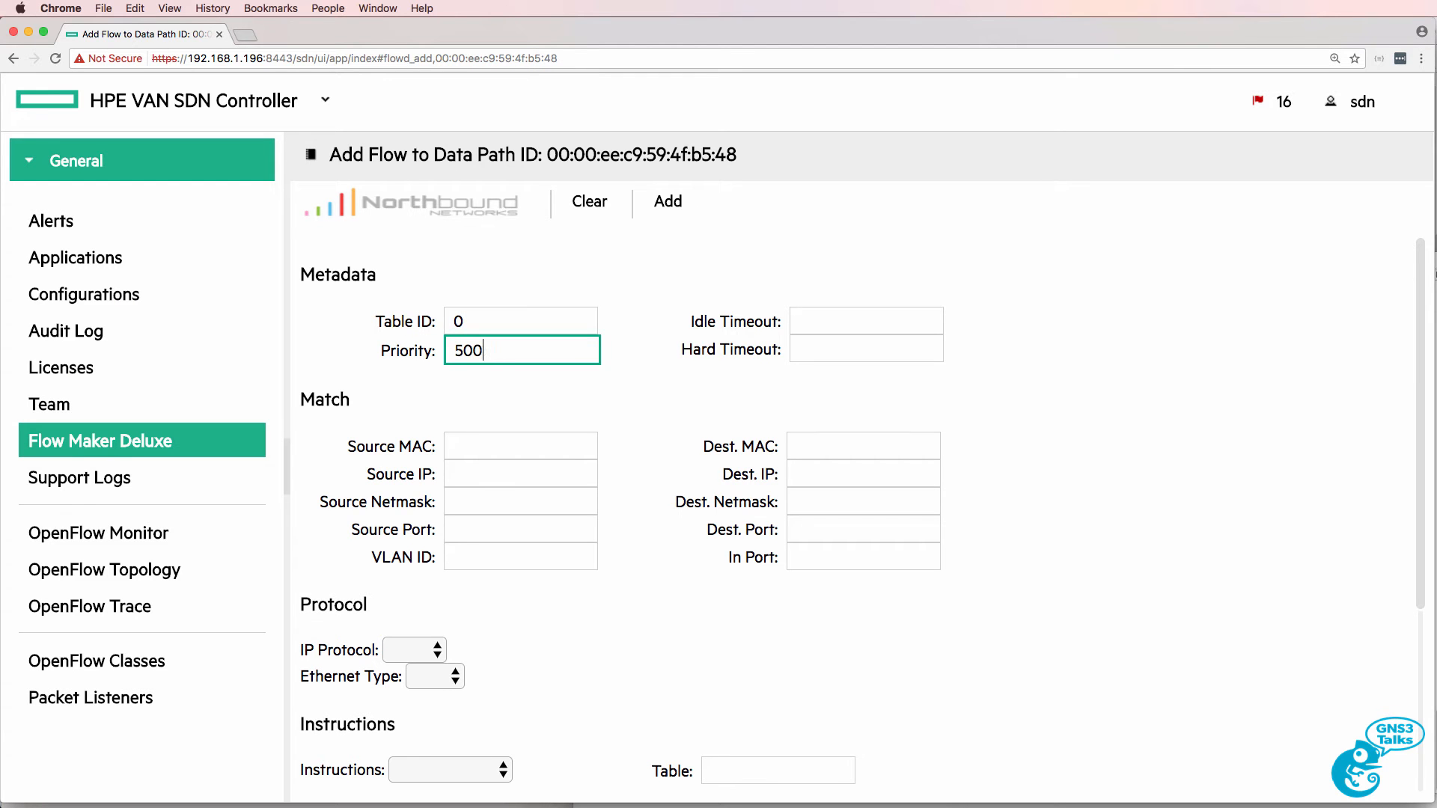
pyautogui.click(413, 649)
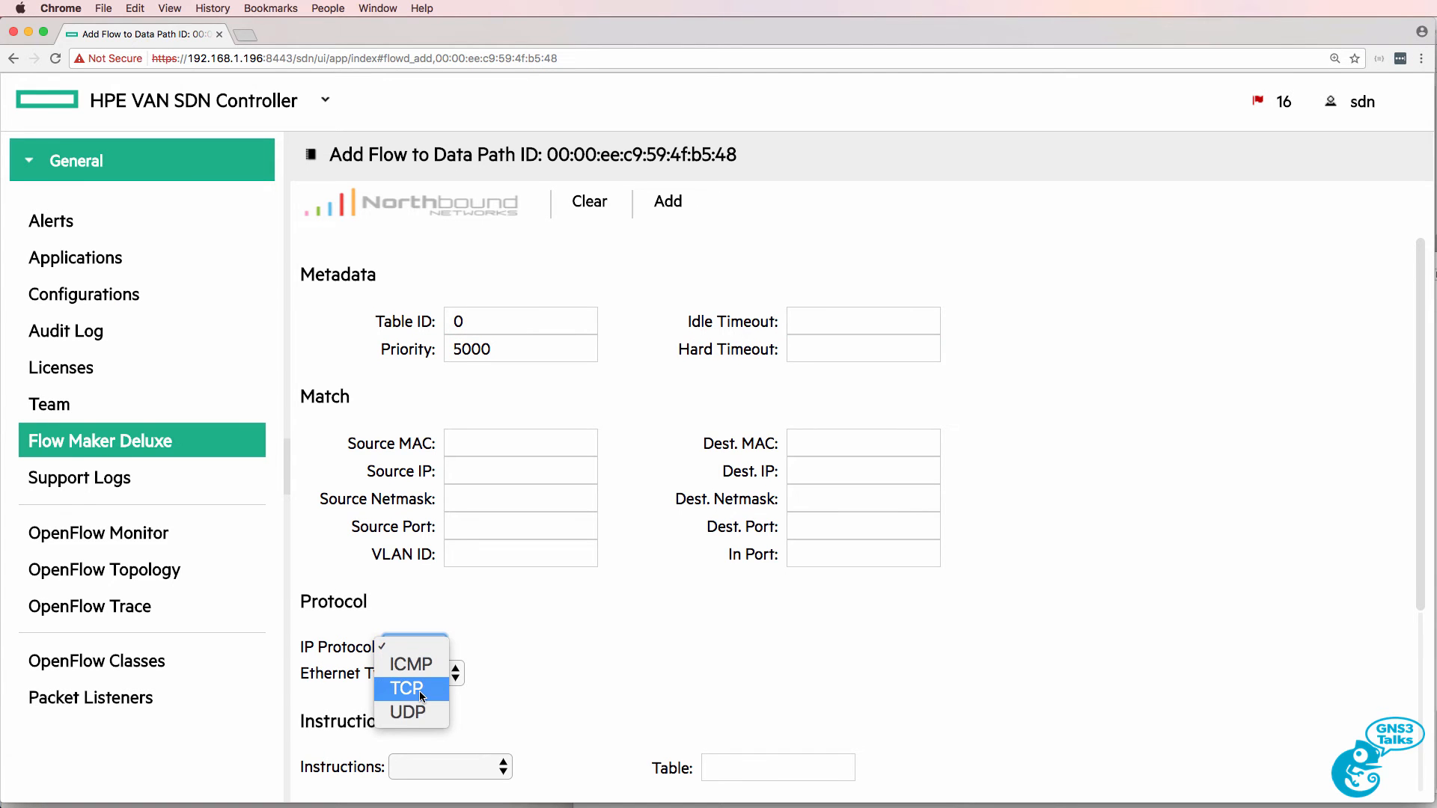
pyautogui.click(405, 688)
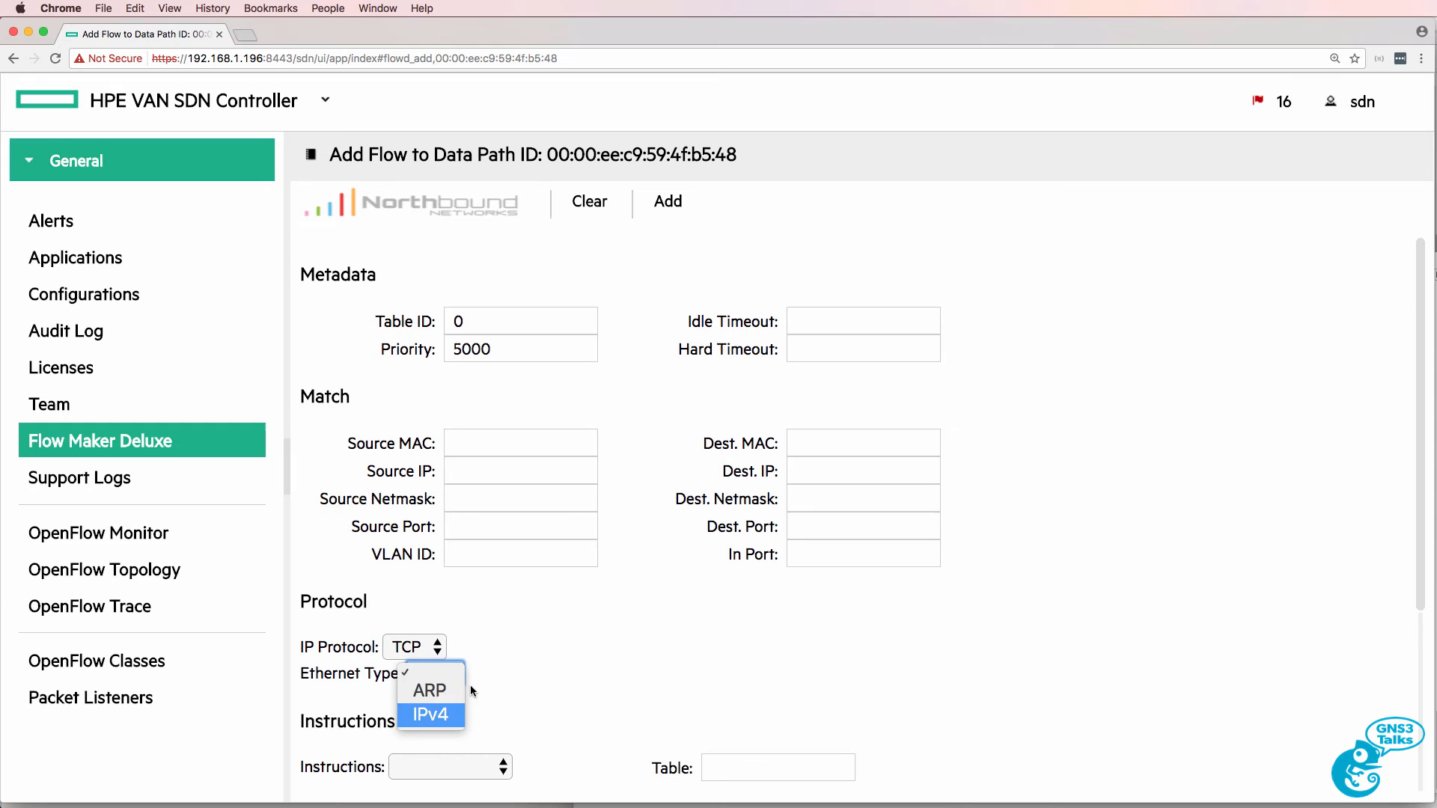
pyautogui.click(430, 714)
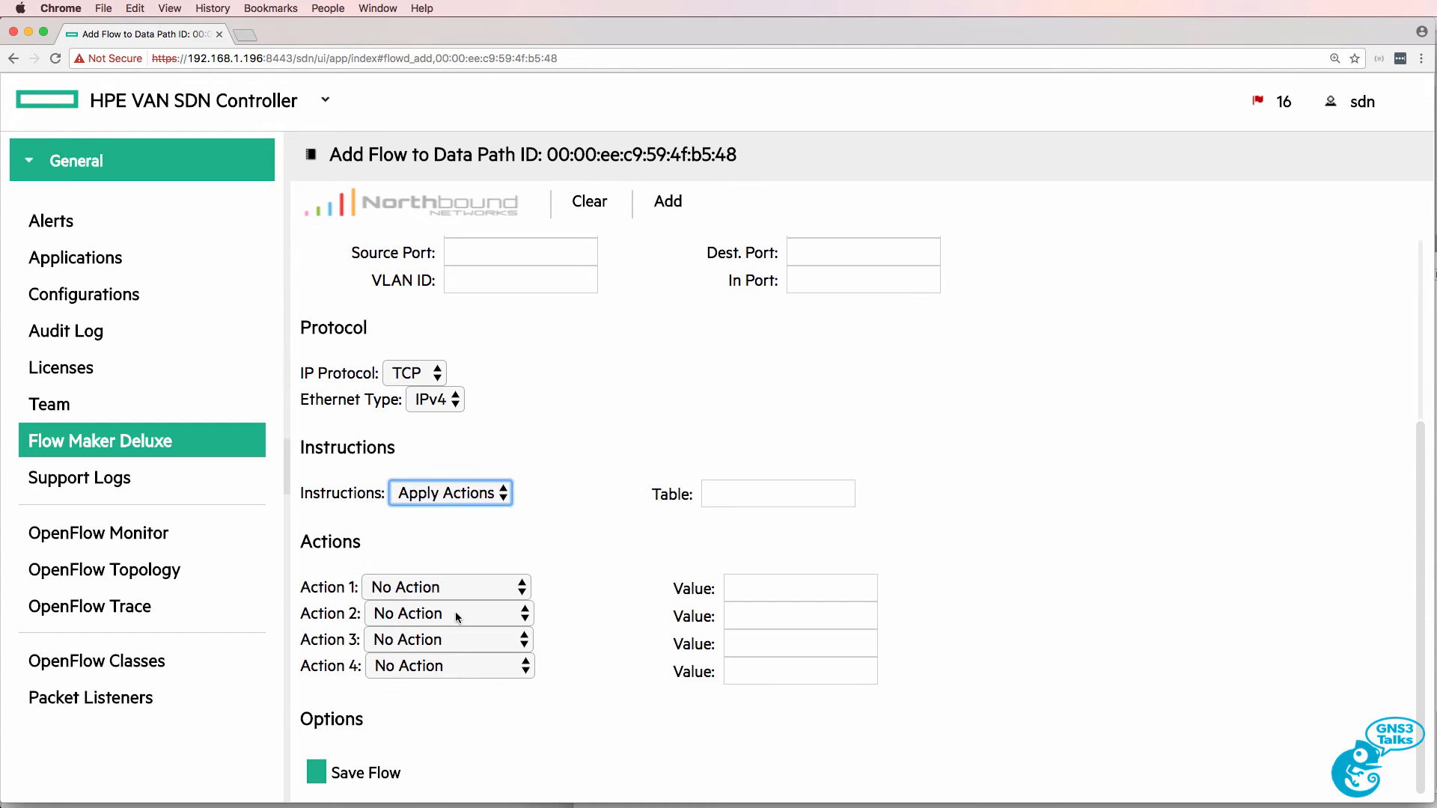
pyautogui.click(446, 586)
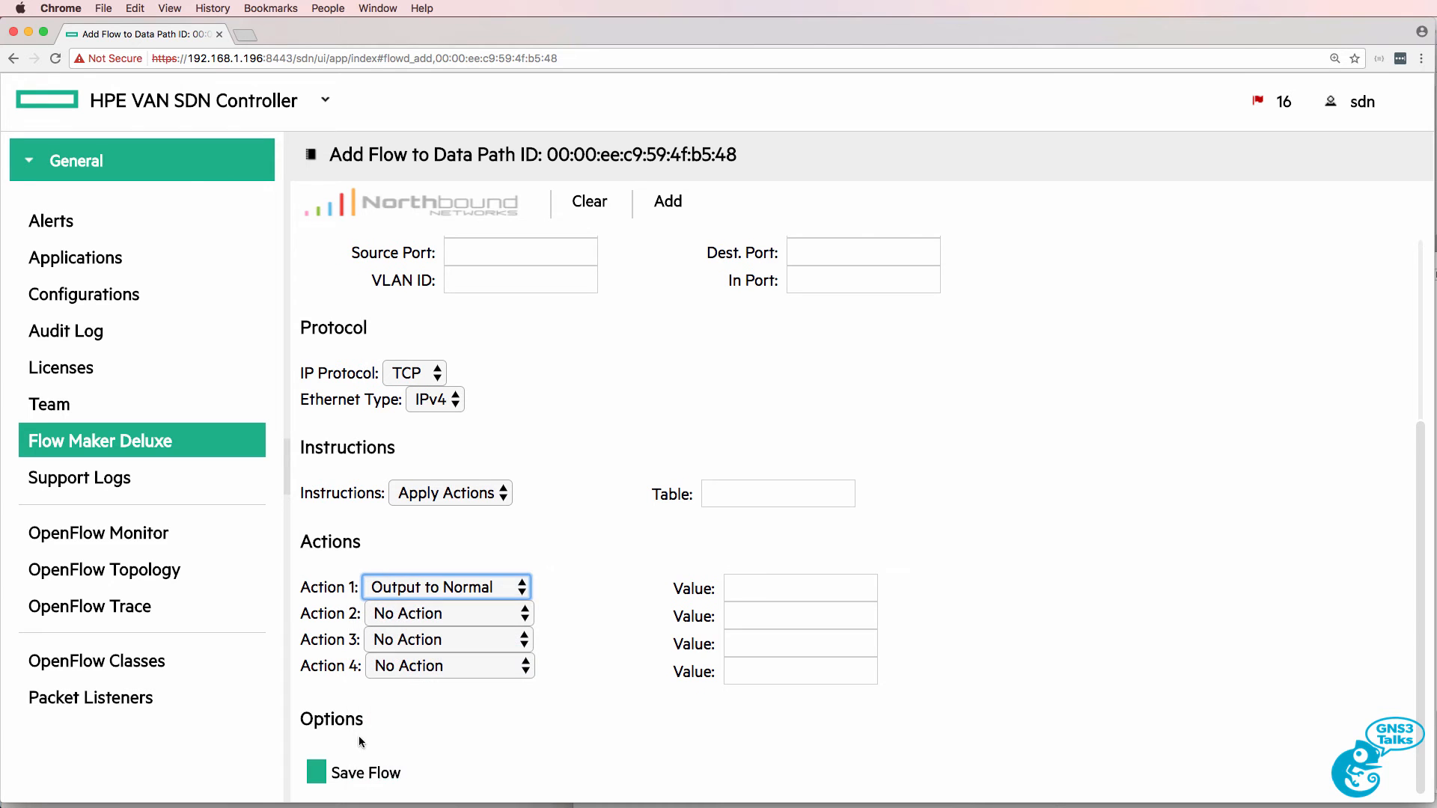
pyautogui.click(667, 200)
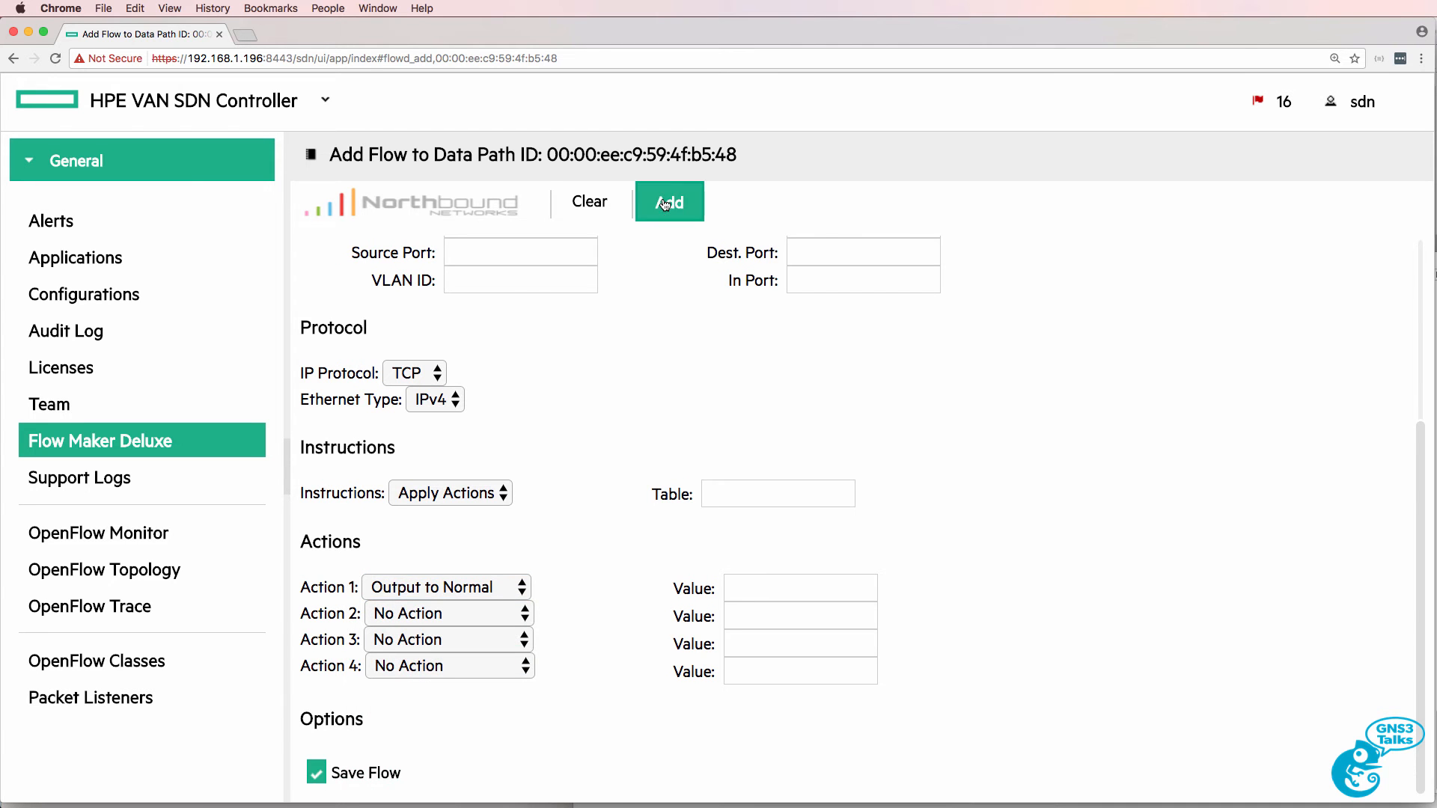
pyautogui.click(669, 202)
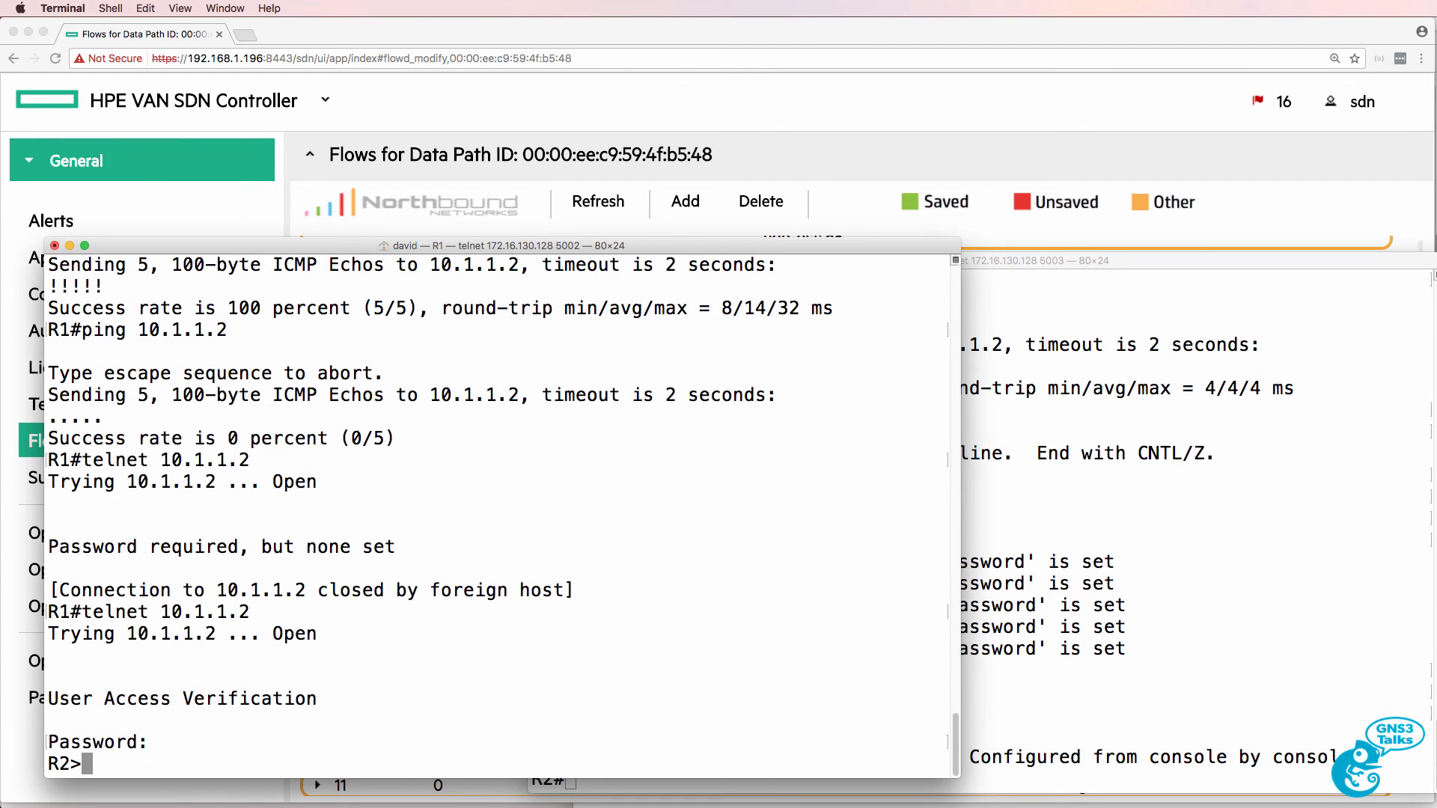
# Exit the telnet session from R2 back to R1.
pyautogui.write('exi')
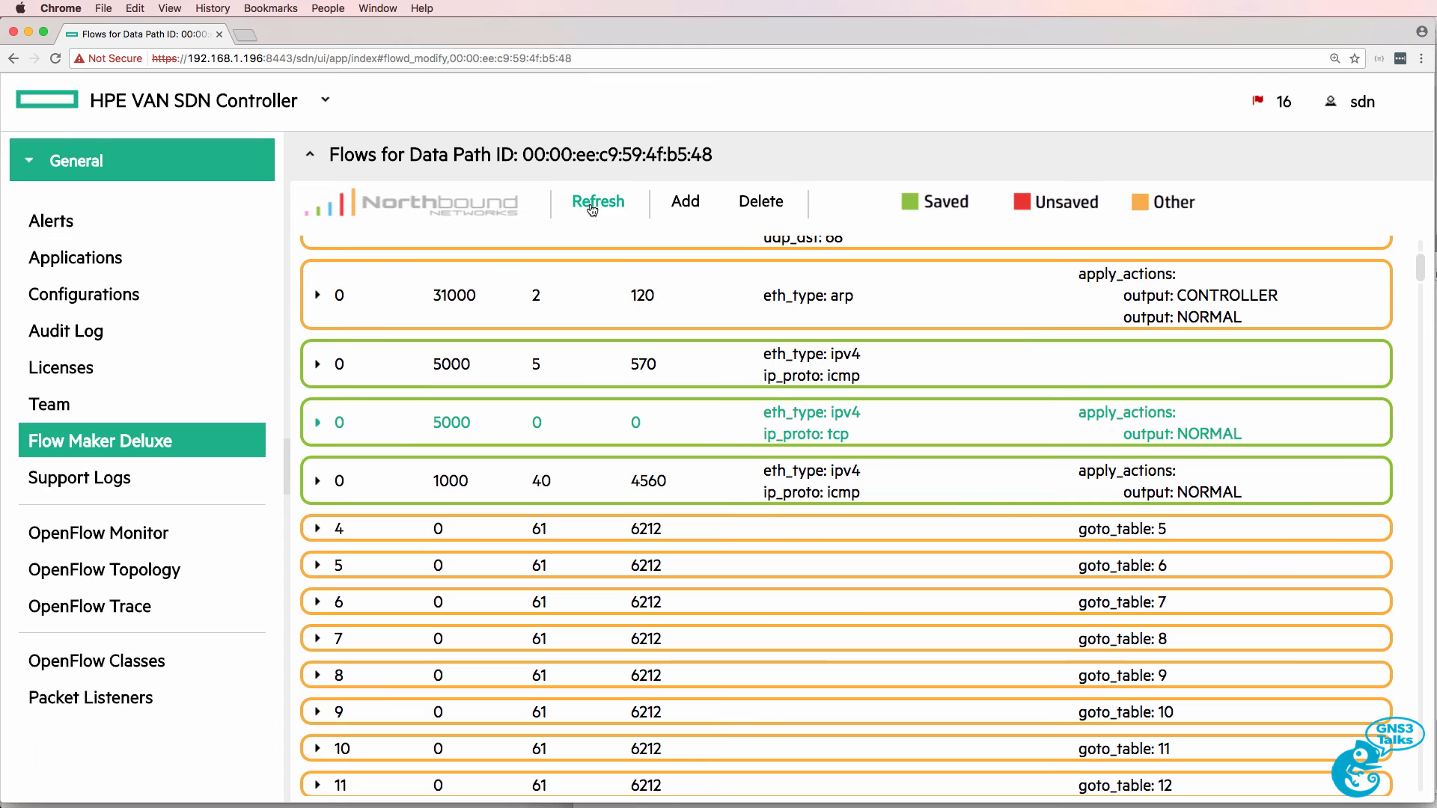
# Refresh the Flows for Data Path page to show the priority-5000 flows' new packet counts.
pyautogui.click(597, 202)
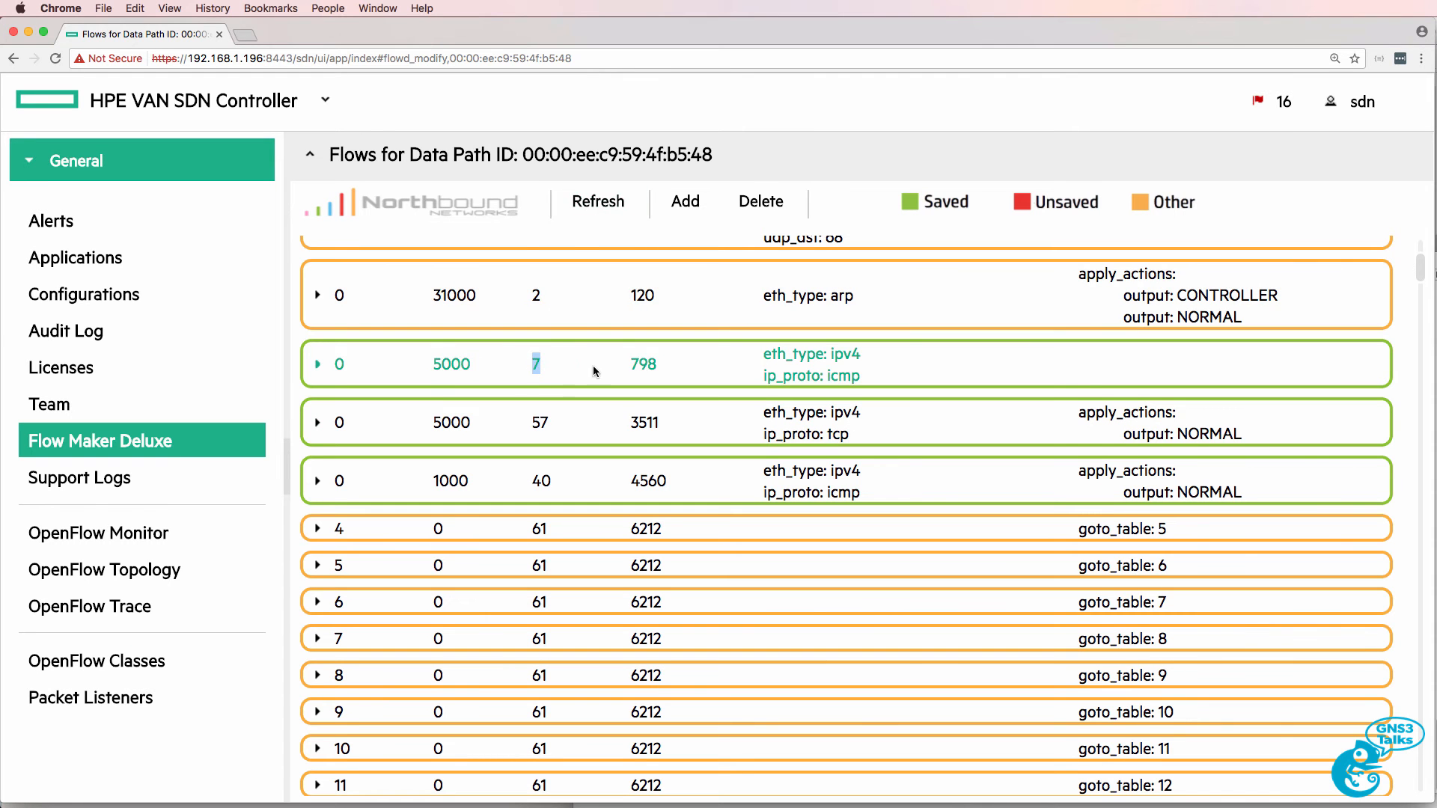
pyautogui.click(598, 202)
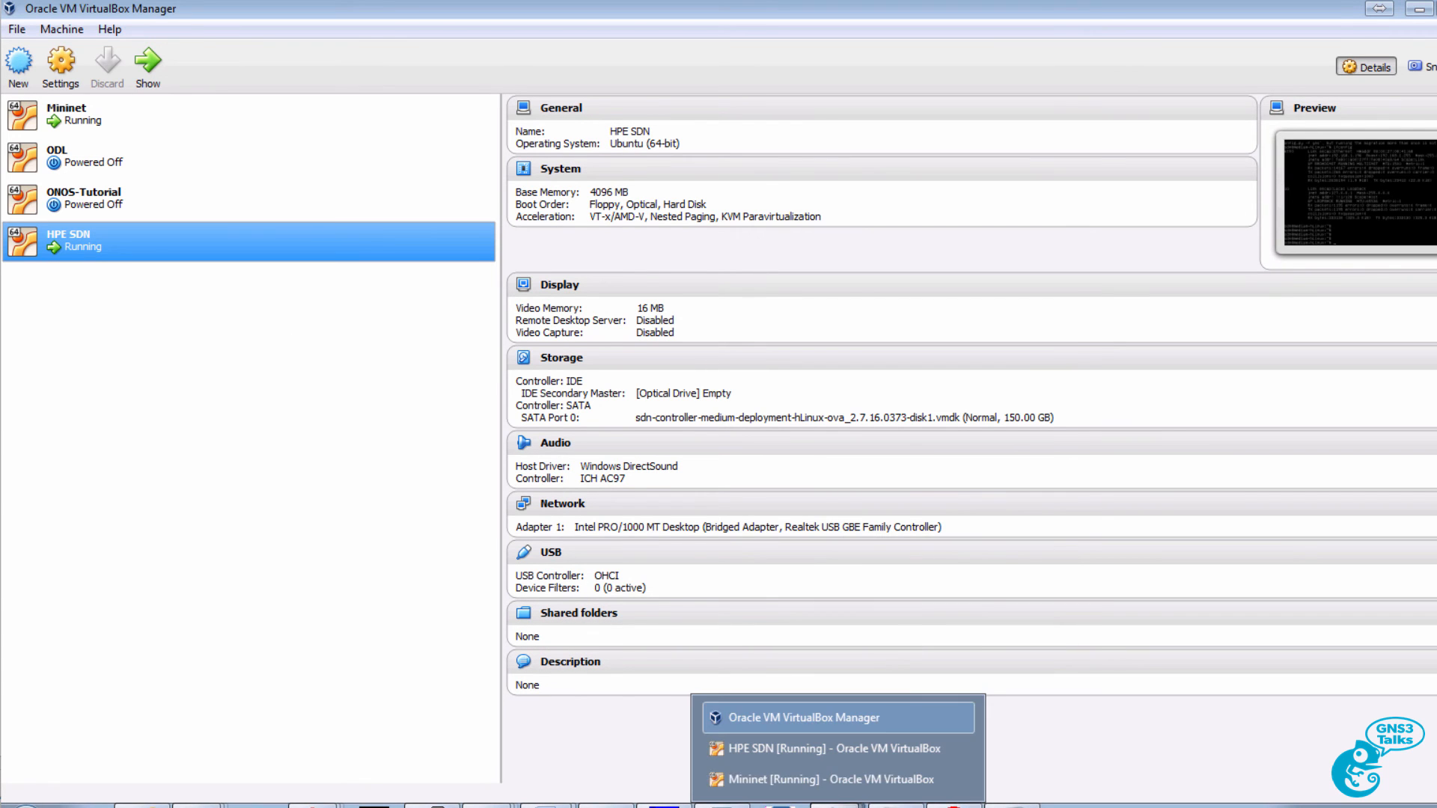
# Bring up the running HPE SDN virtual machine's window from VirtualBox Manager.
pyautogui.click(829, 749)
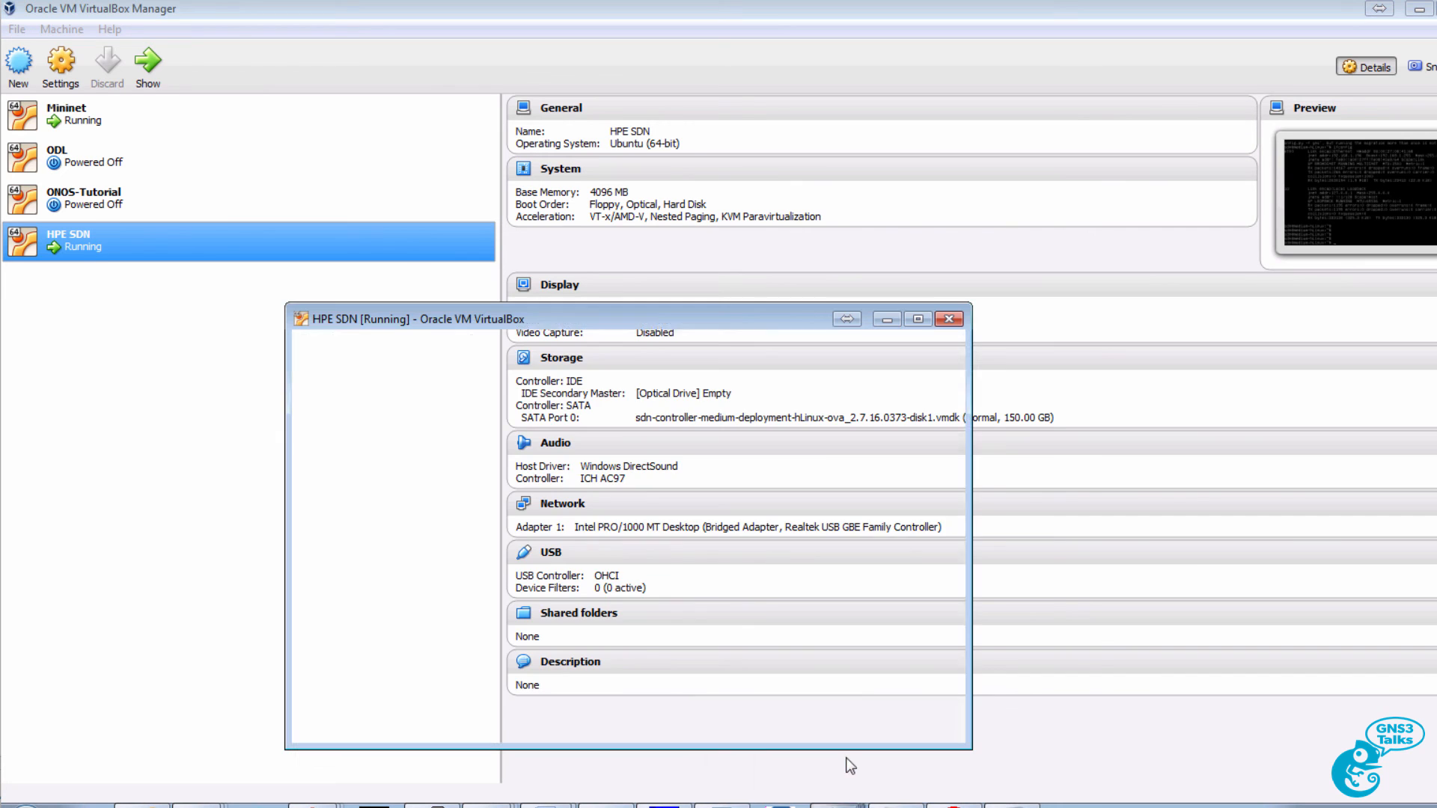